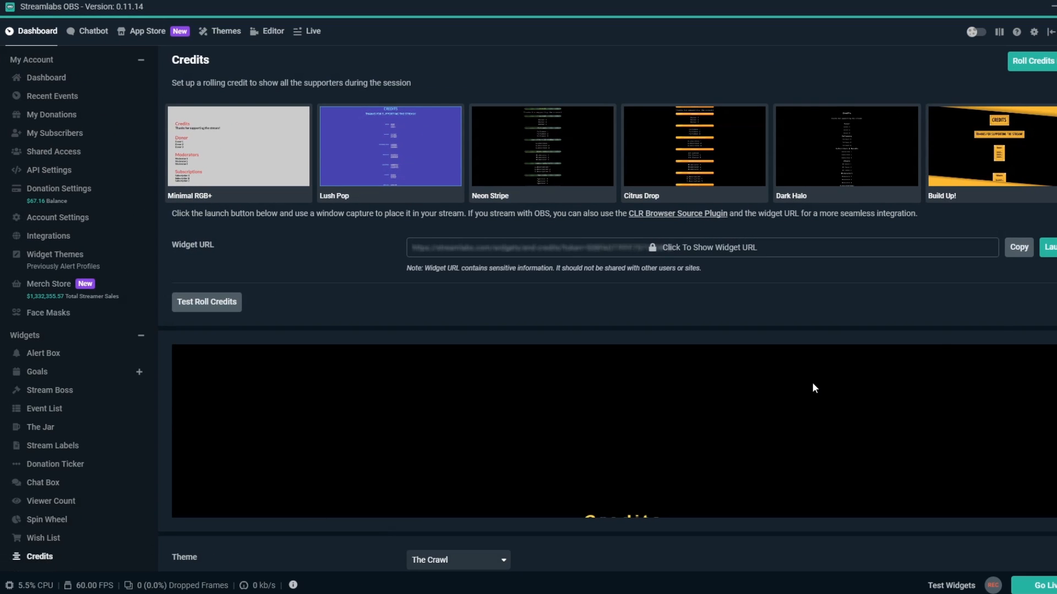
- Keep The Crawl theme and retitle the credits 'Stream Supporters'
scroll(down, 3)
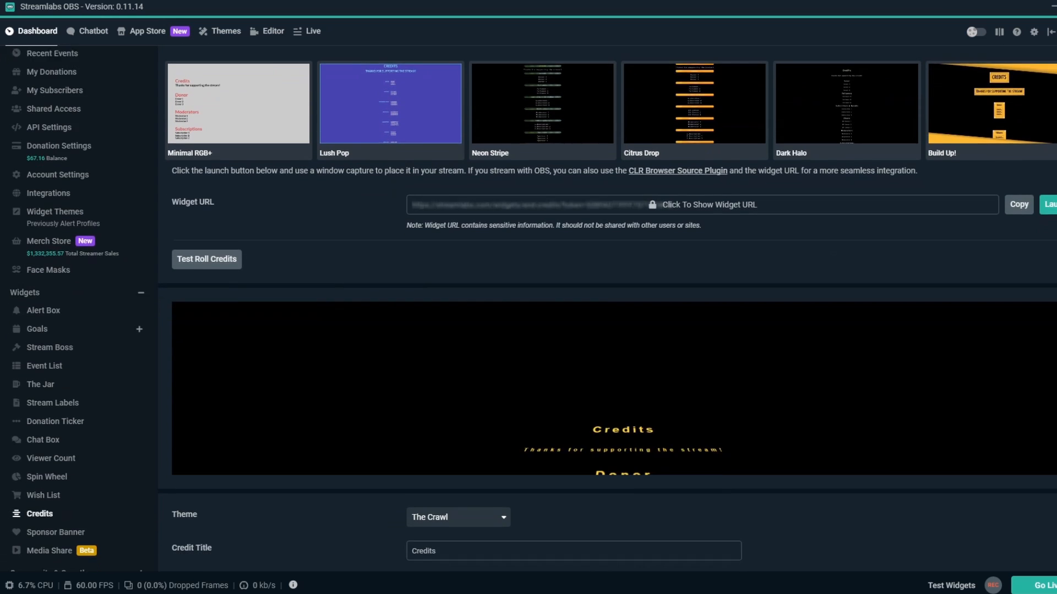
scroll(down, 3)
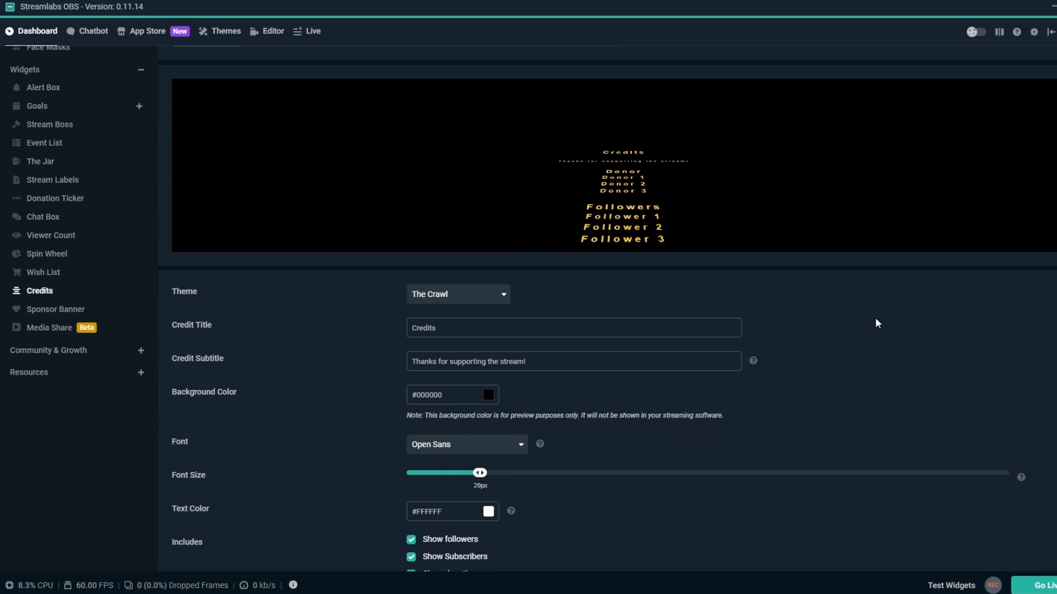
click(458, 294)
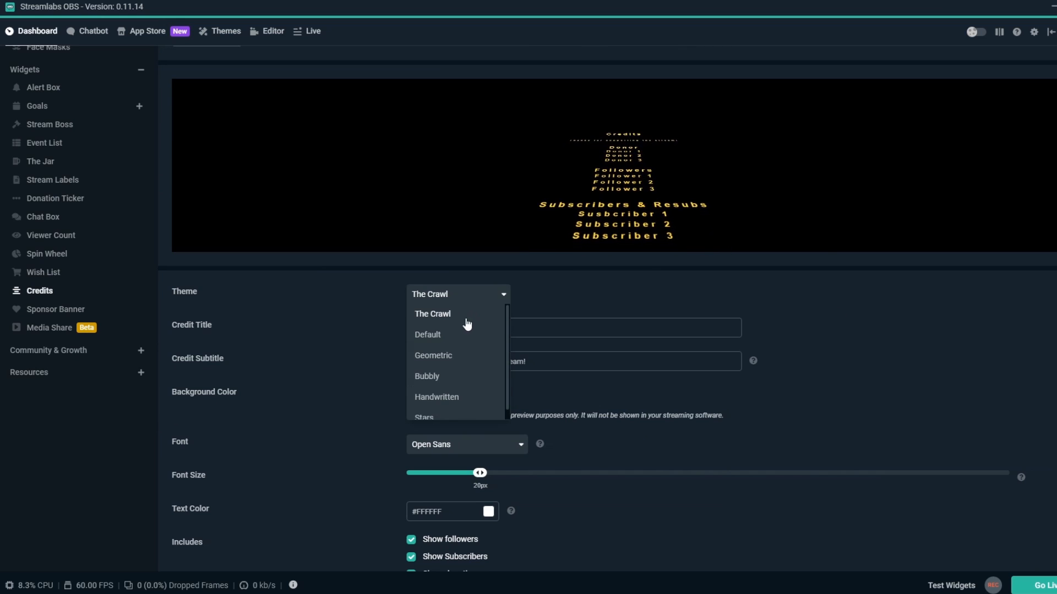
click(433, 355)
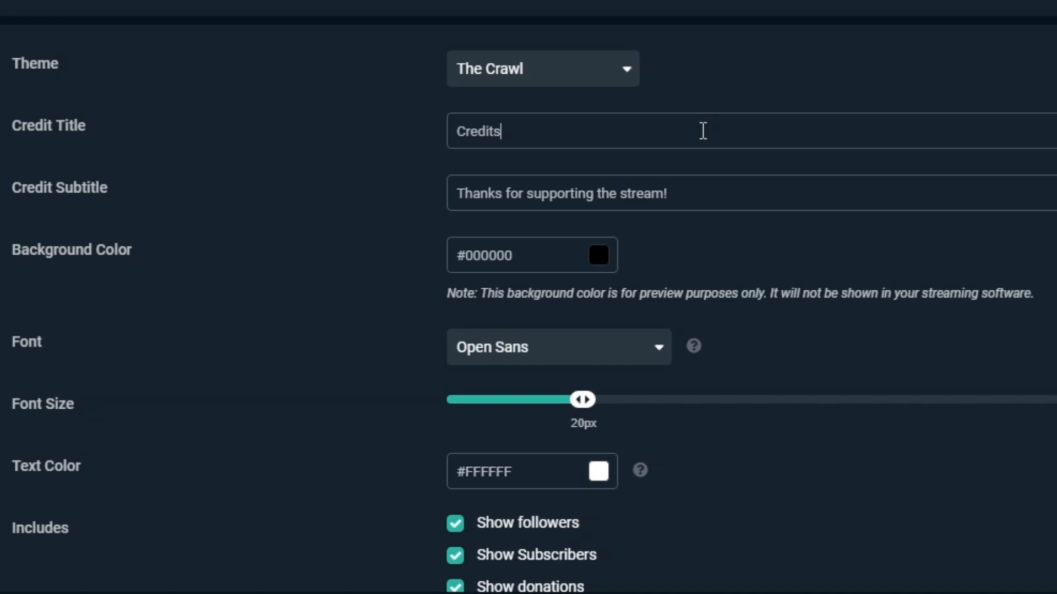
double_click(477, 131)
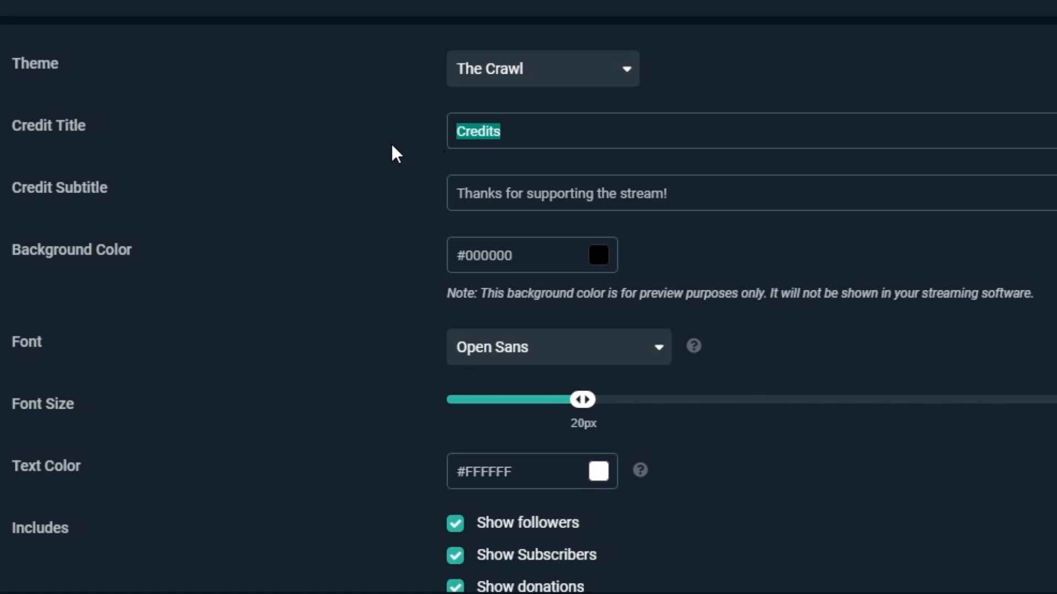
text(Stream Supporter)
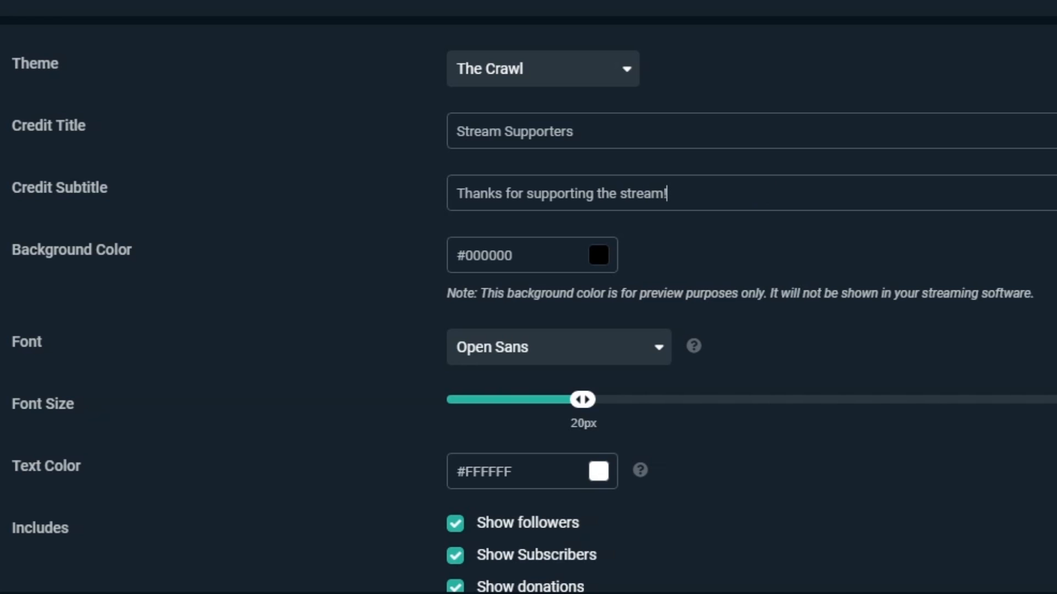
- Untick Show Moderators under Includes so moderators are excluded from the credits
scroll(down, 3)
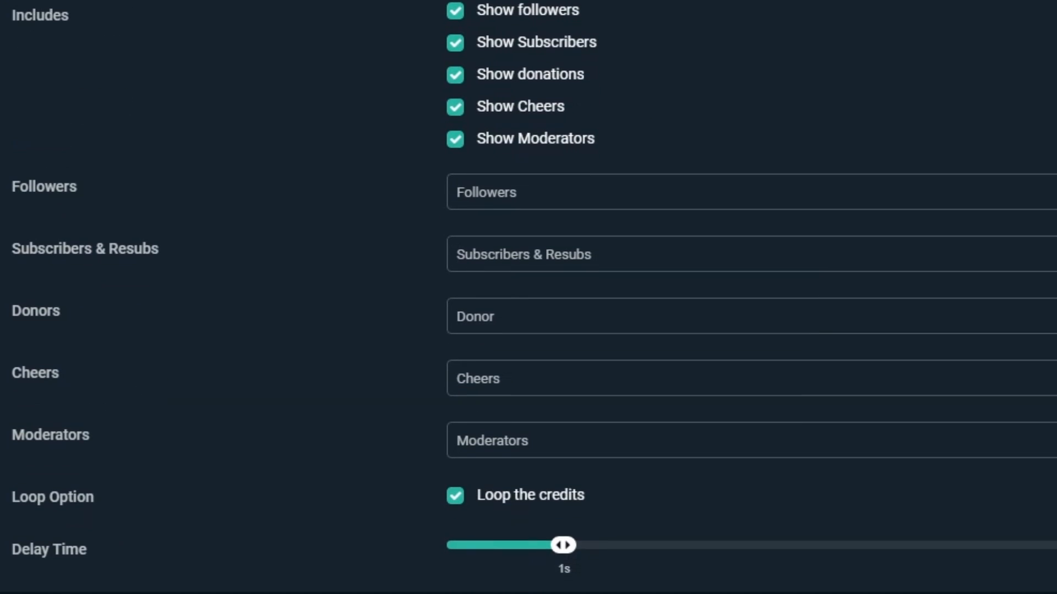
mouse_move(779, 154)
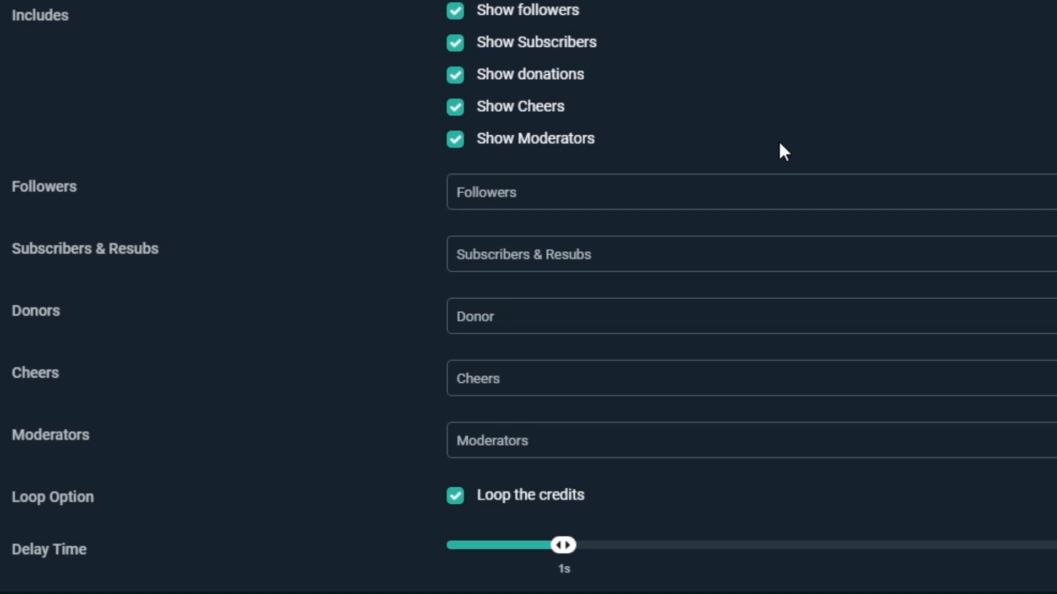
mouse_move(609, 93)
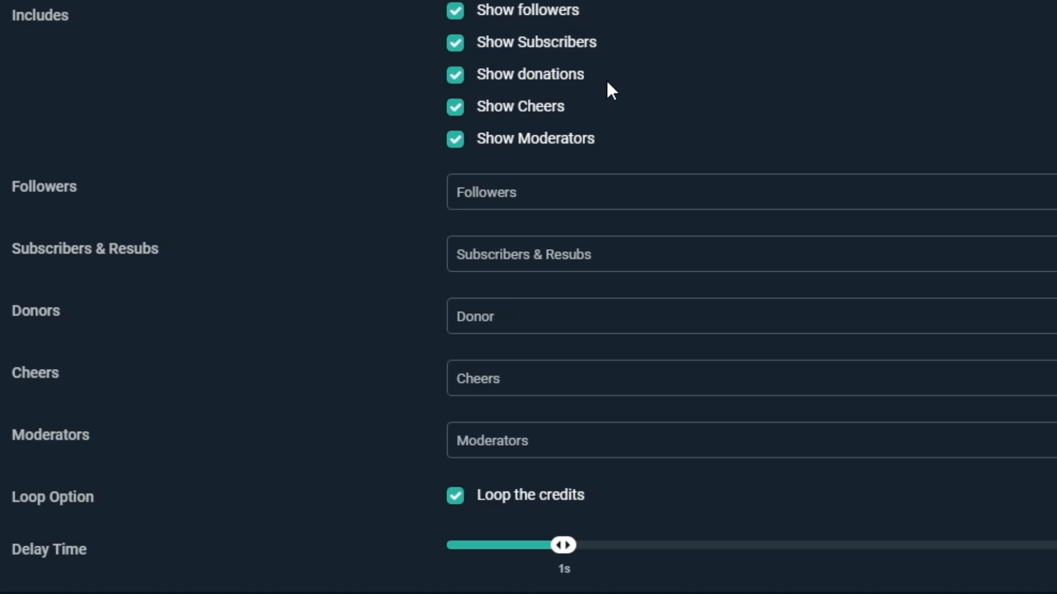
click(455, 138)
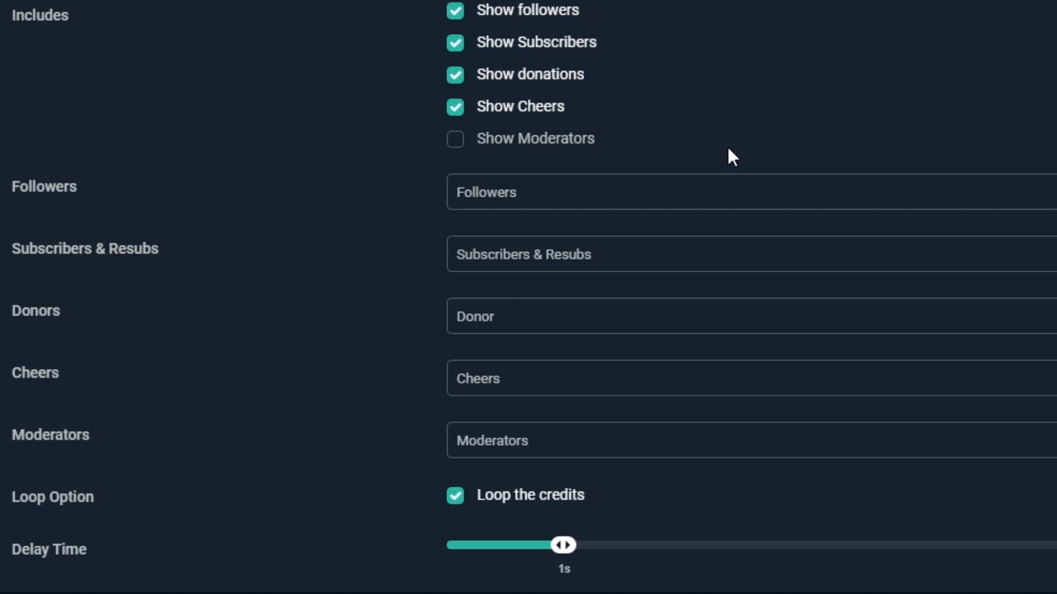
mouse_move(706, 188)
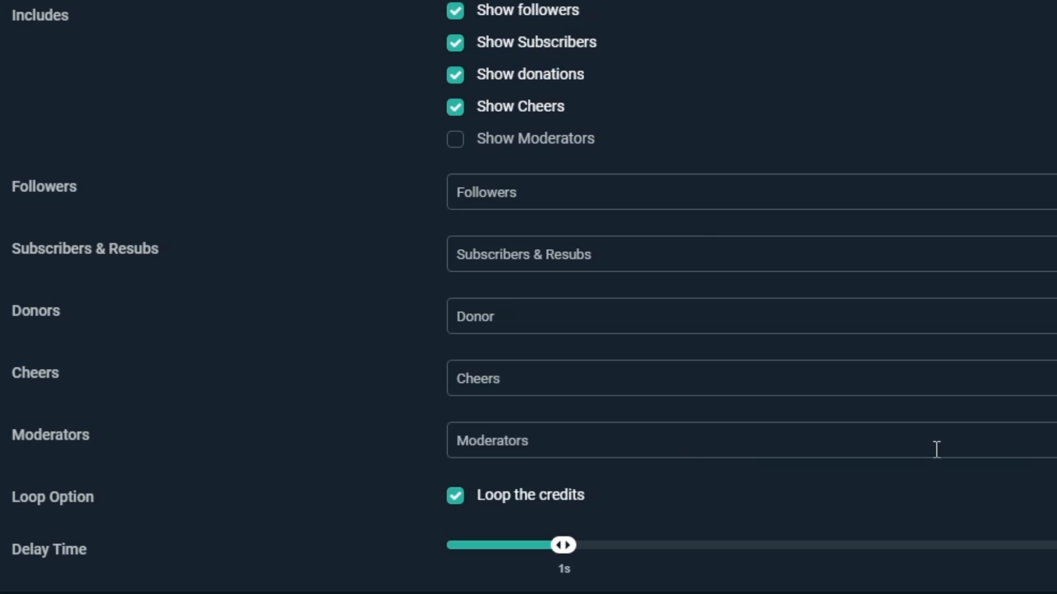
- Enable Custom HTML/CSS for the credits and review the HTML and JS code
scroll(down, 3)
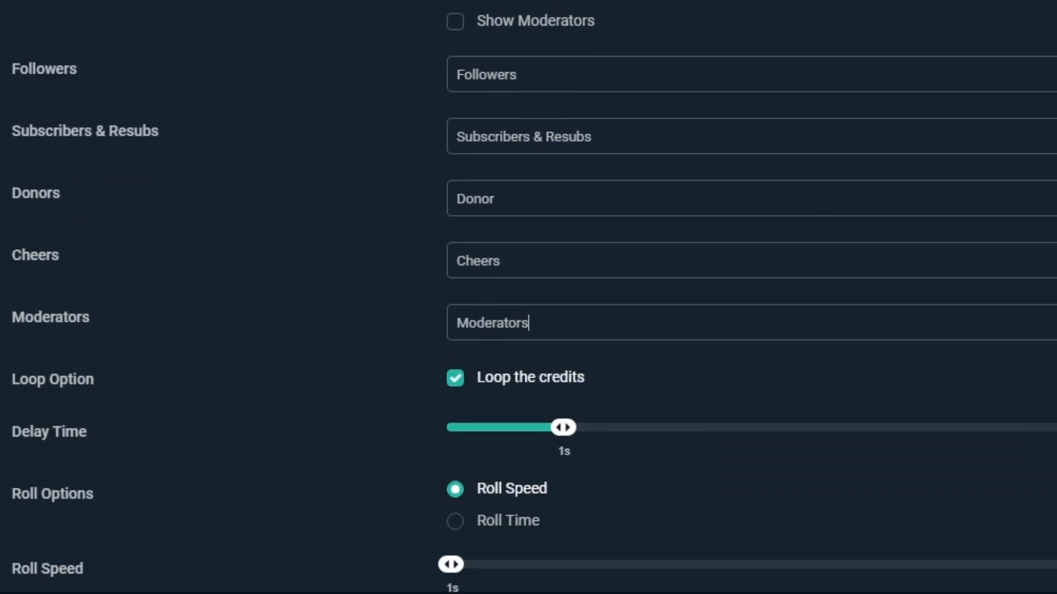
scroll(down, 3)
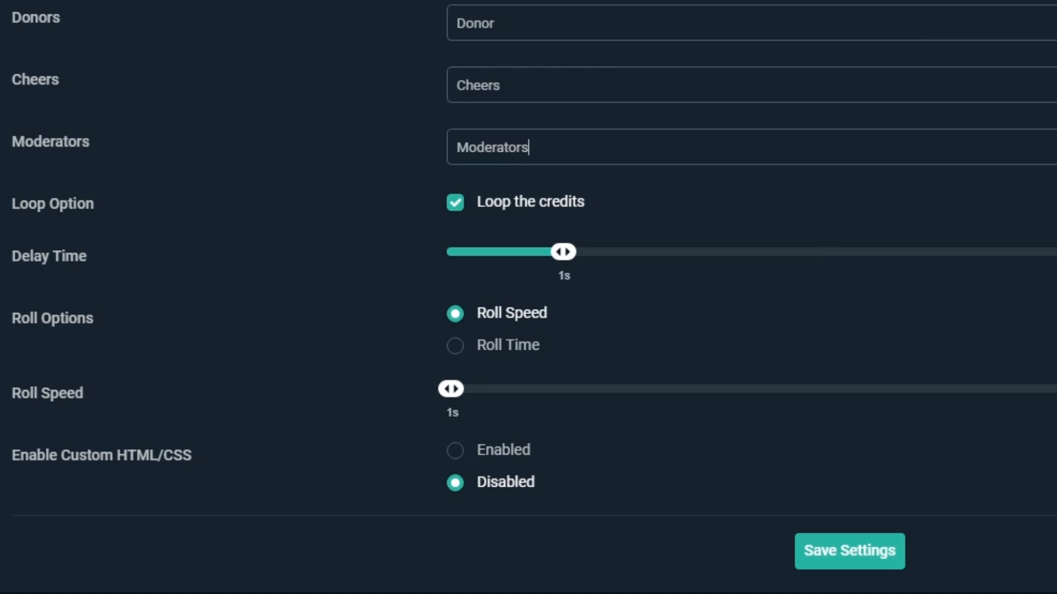
mouse_move(589, 230)
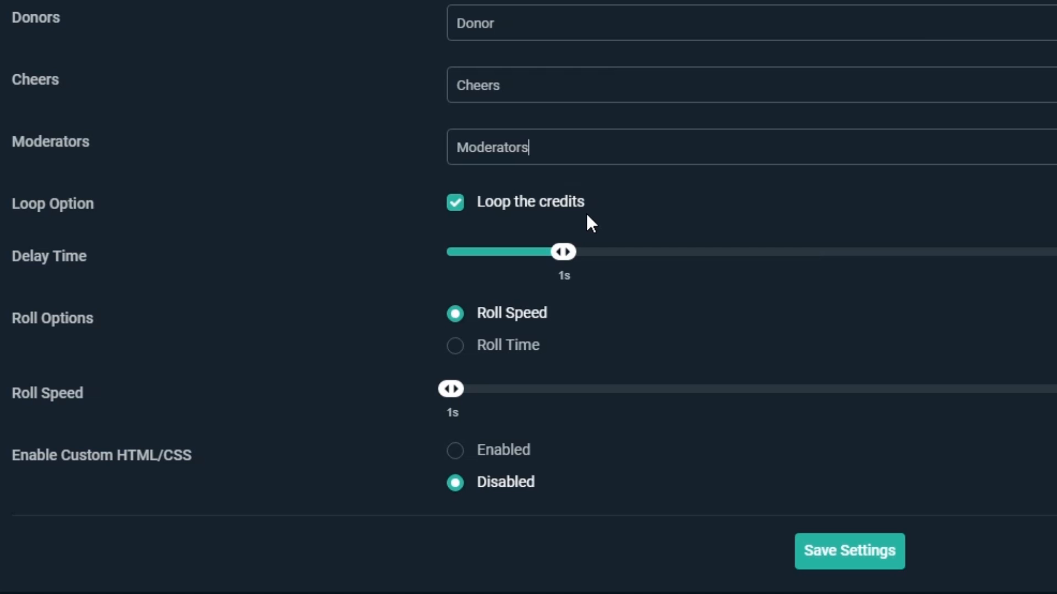
click(455, 450)
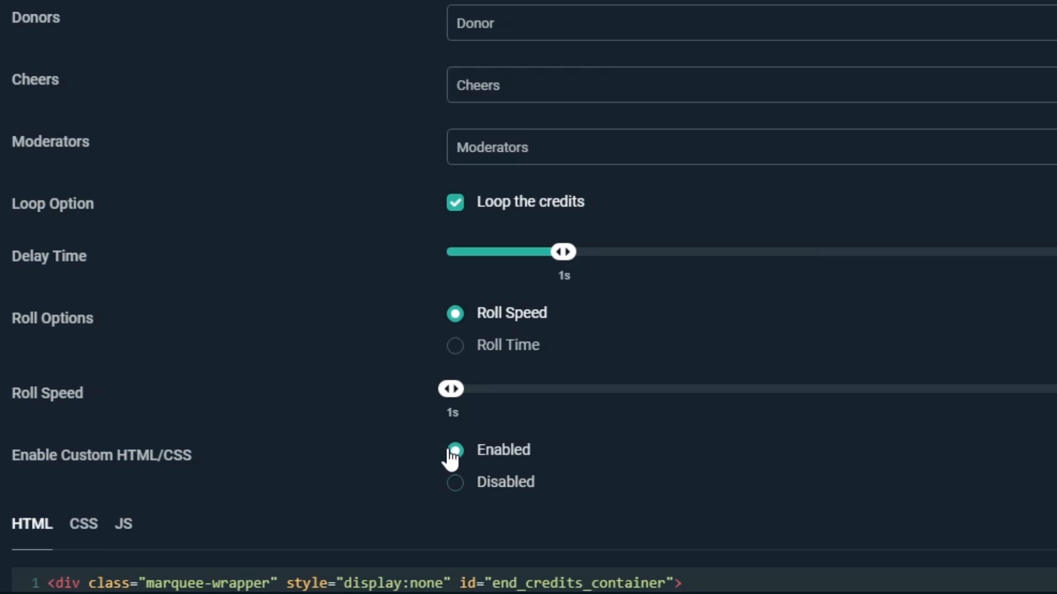
scroll(down, 3)
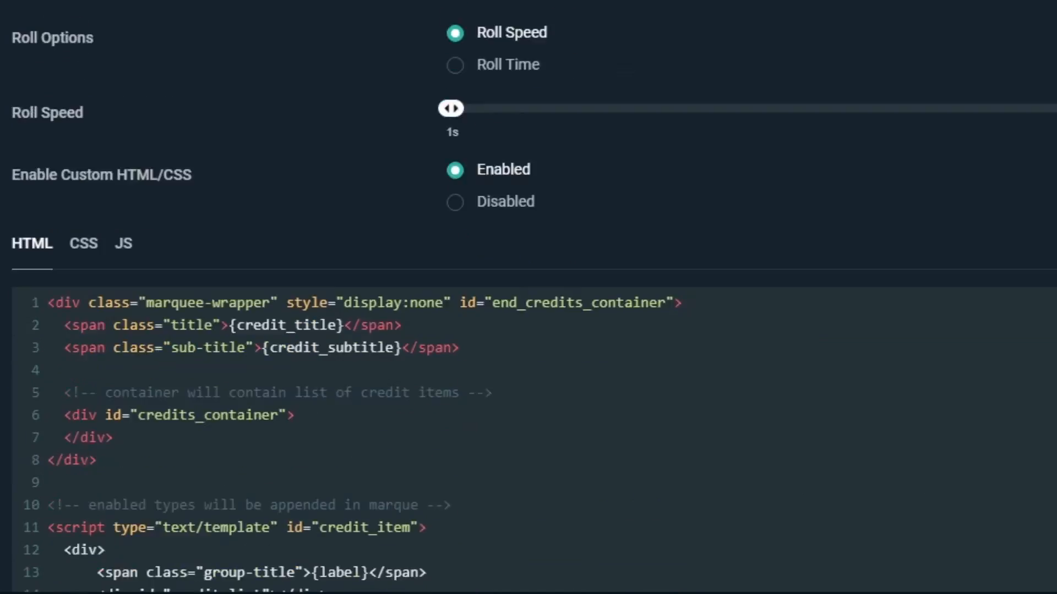
scroll(down, 3)
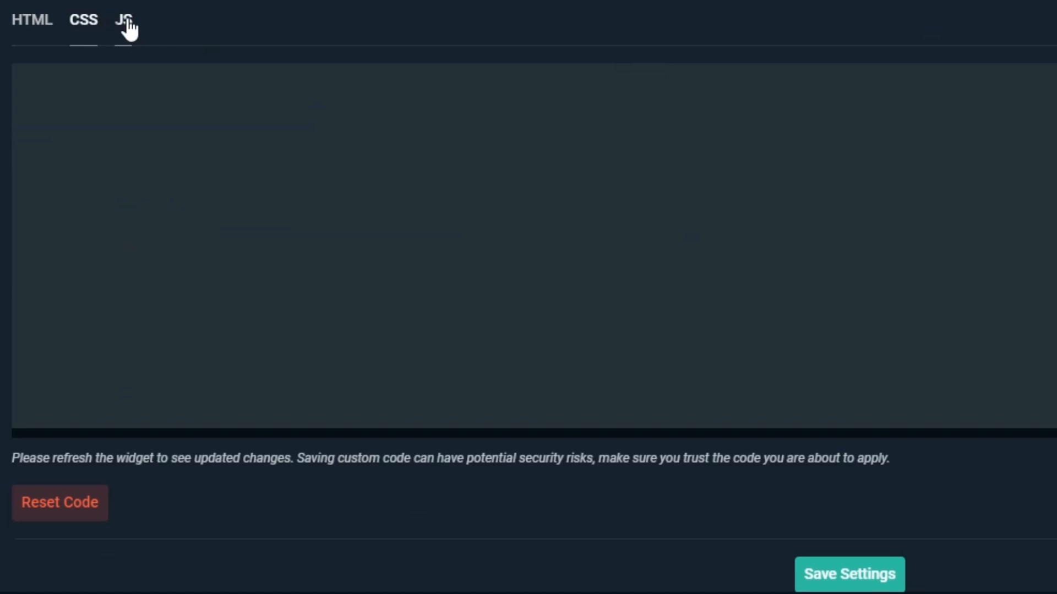
click(122, 21)
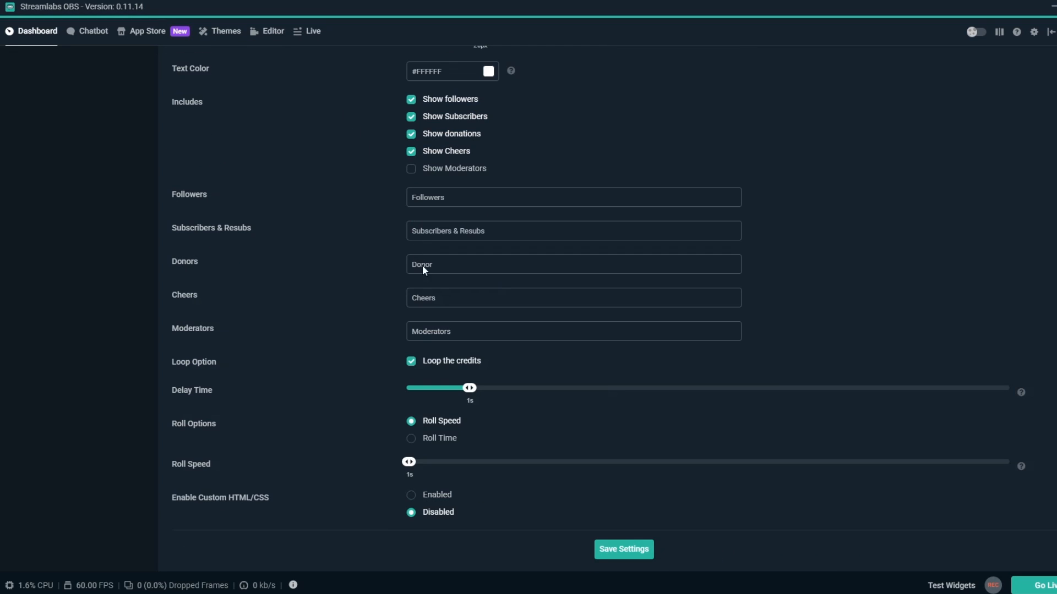
- Save the Credits settings, test-roll the credits preview, and switch to the Editor
click(623, 549)
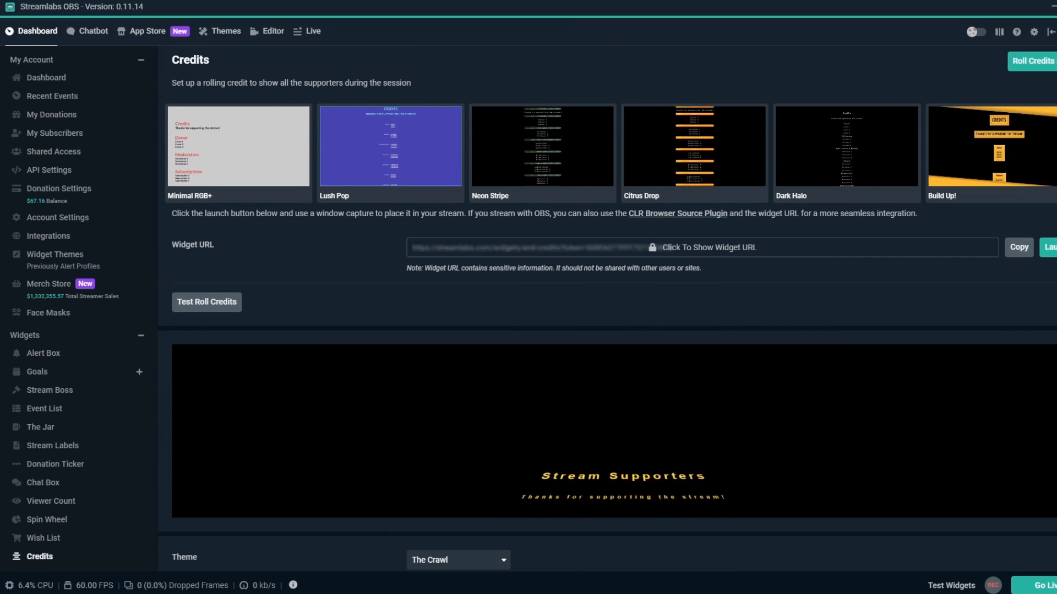
click(207, 302)
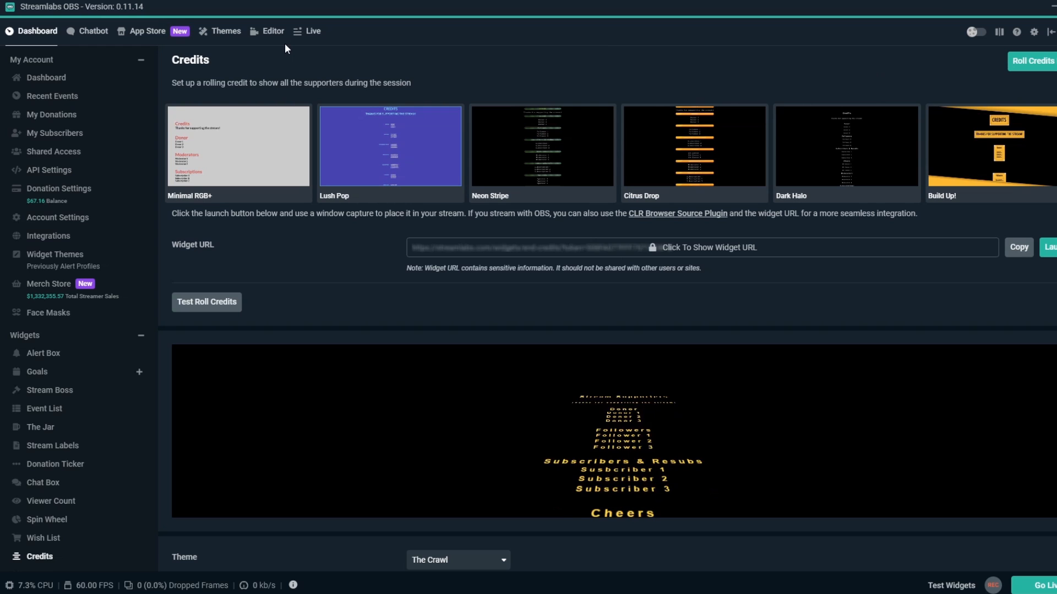
click(273, 31)
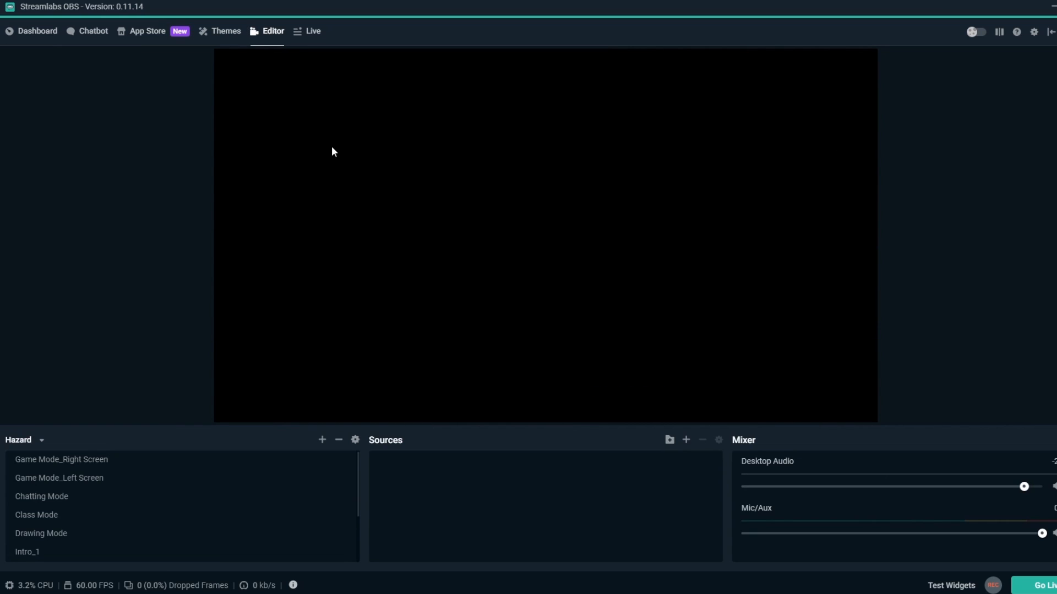
- Add a Credits widget source named 'Credits' to the current scene
click(686, 439)
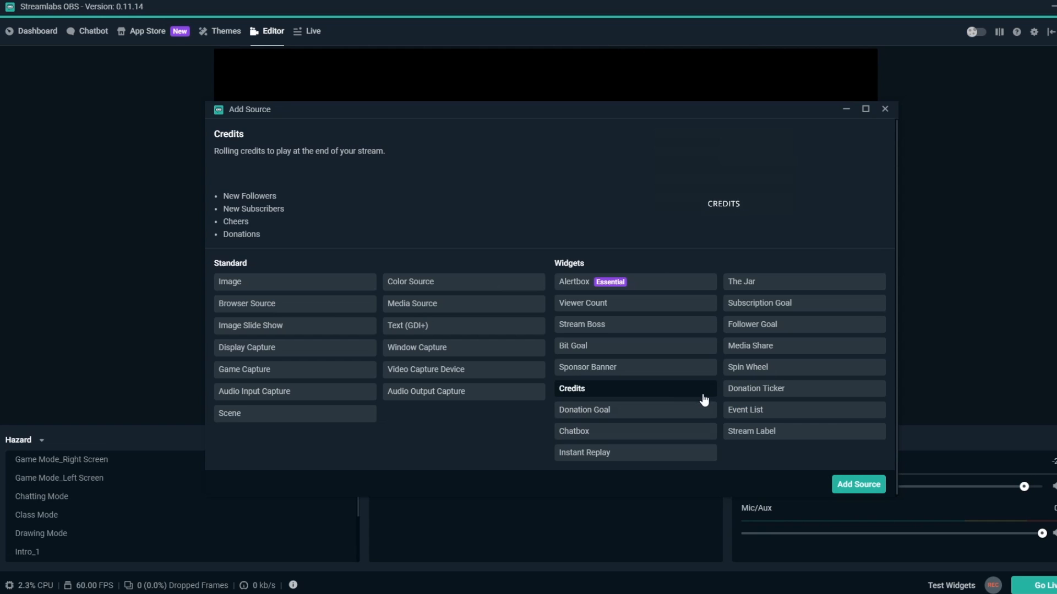
click(858, 484)
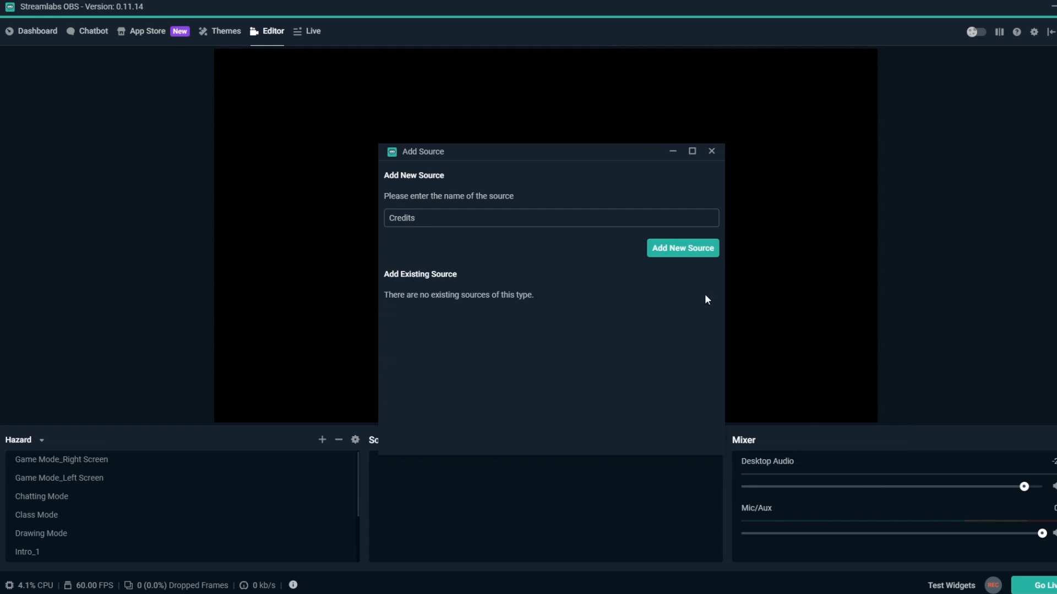
click(683, 248)
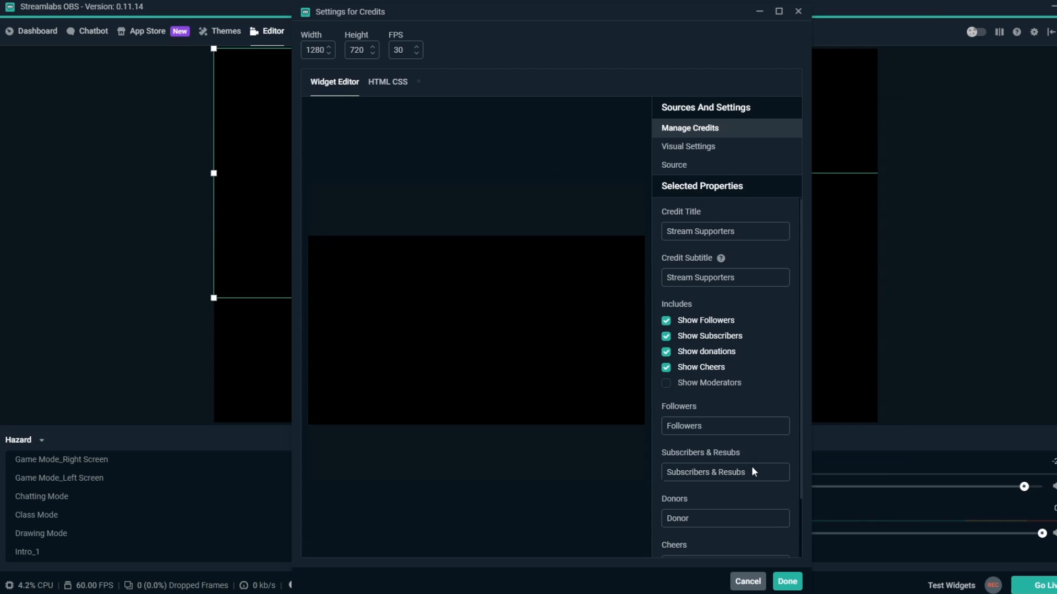
click(786, 581)
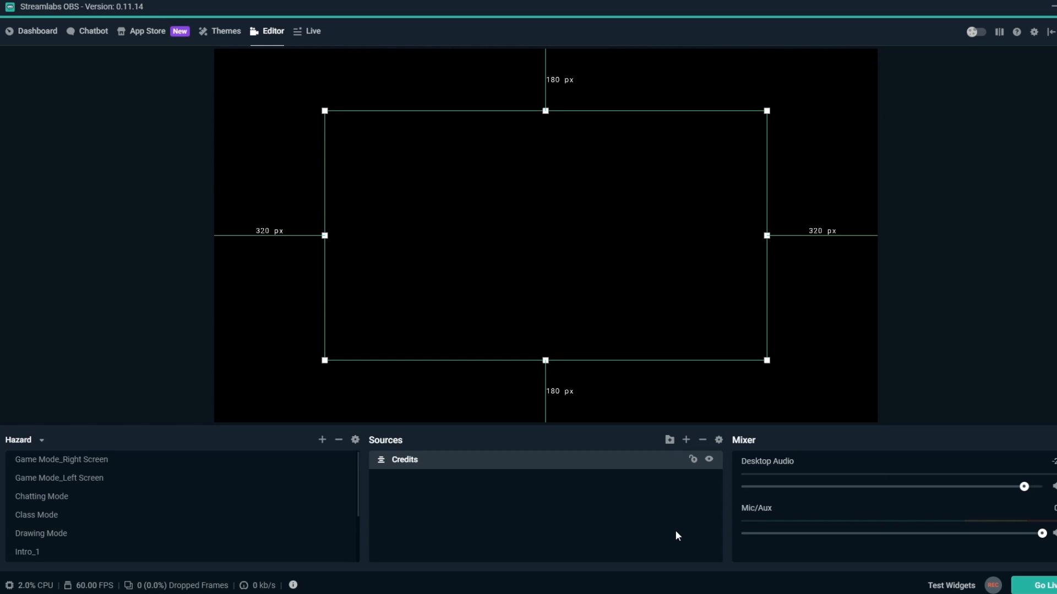
mouse_move(386, 122)
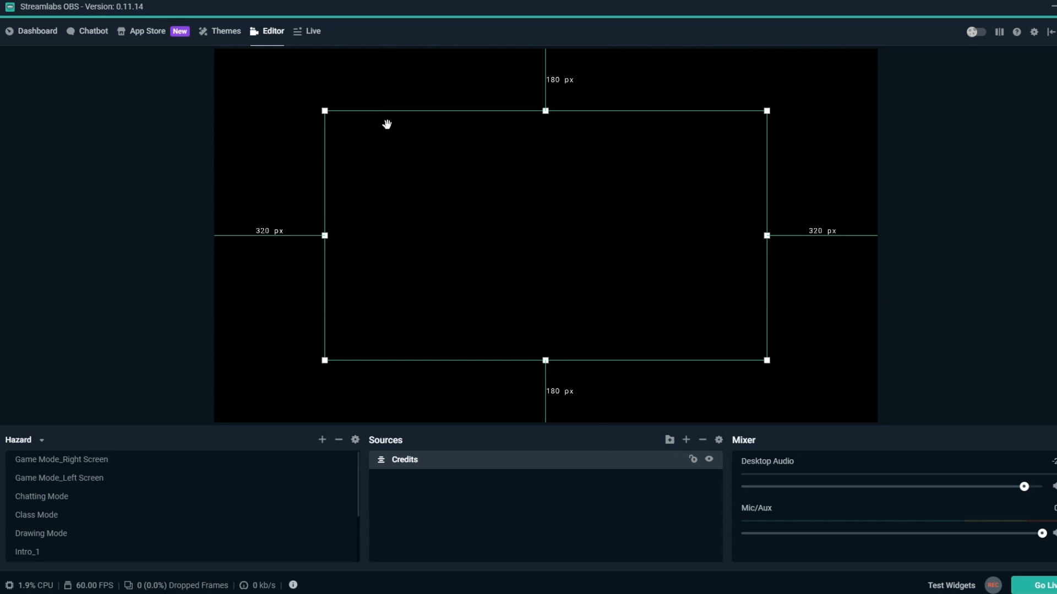
- Roll the credits from the widget live actions in the Live view
click(312, 30)
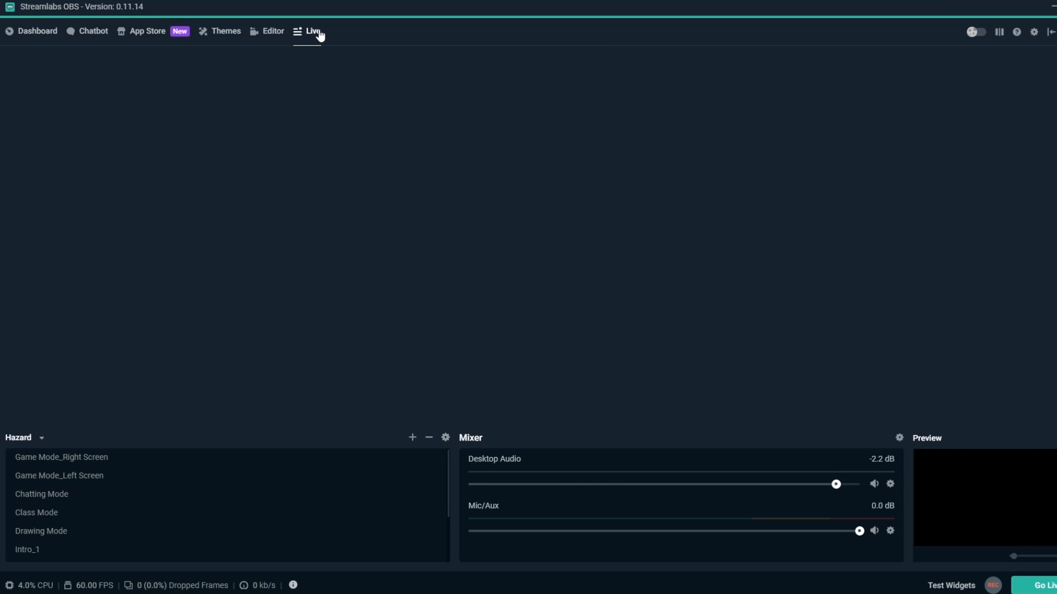
click(314, 31)
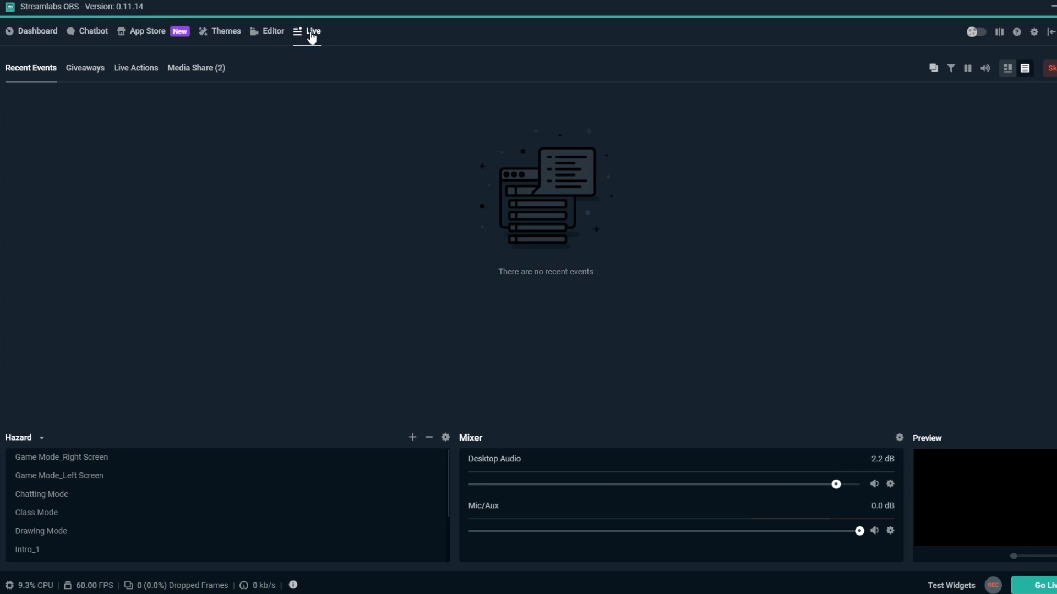
click(136, 68)
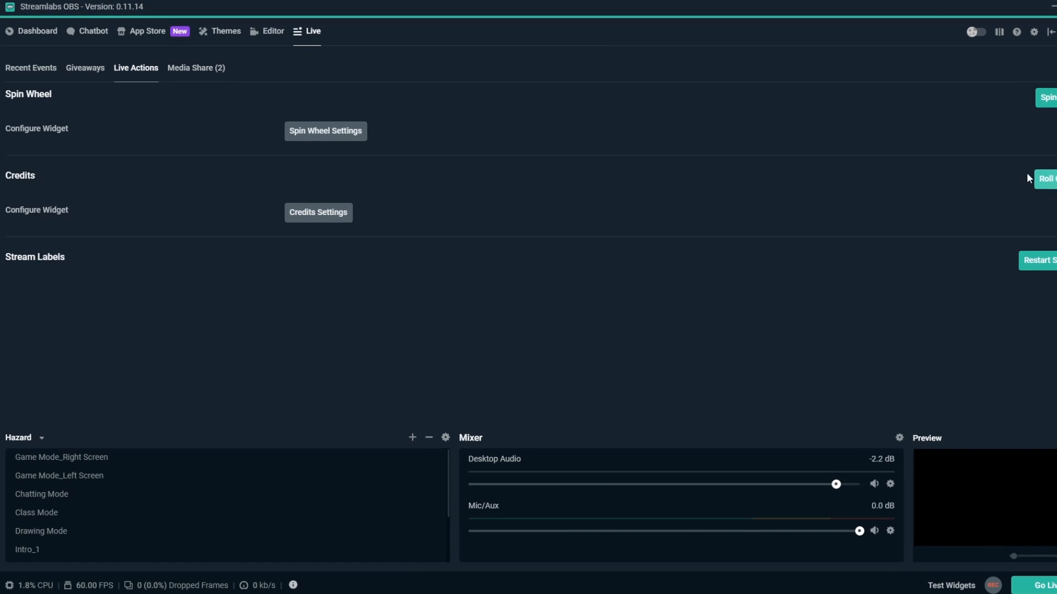
click(37, 31)
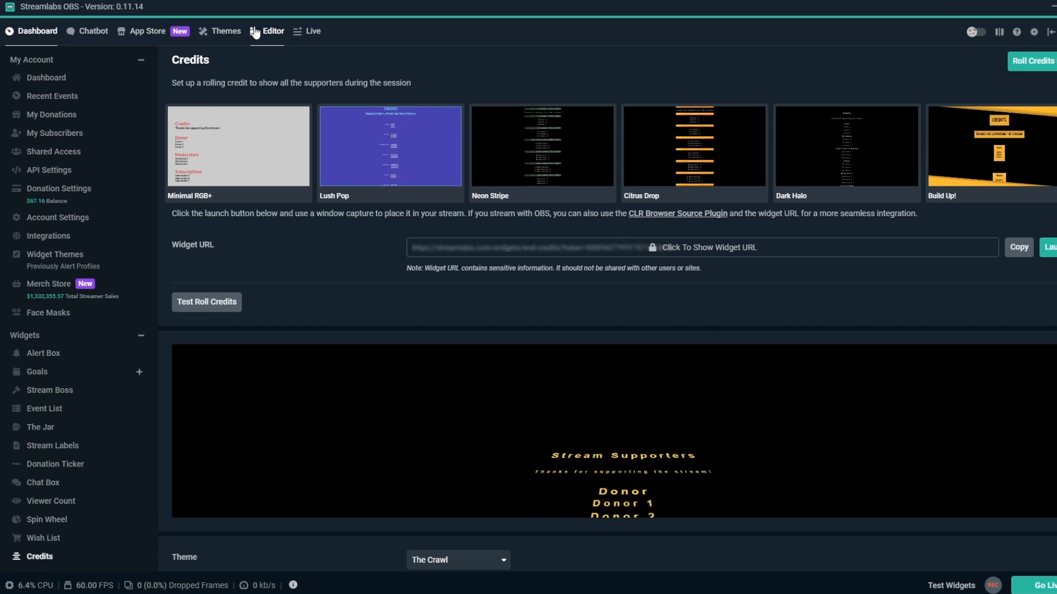
- Resize the Credits source toward the top-left and downward, then hide and reshow it
click(266, 31)
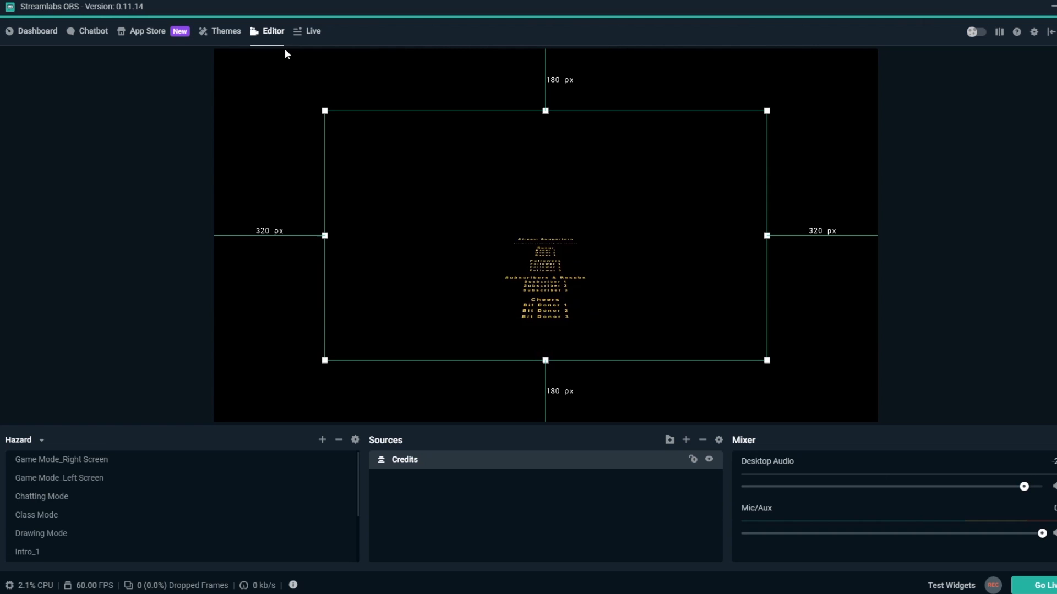
drag(324, 111, 414, 160)
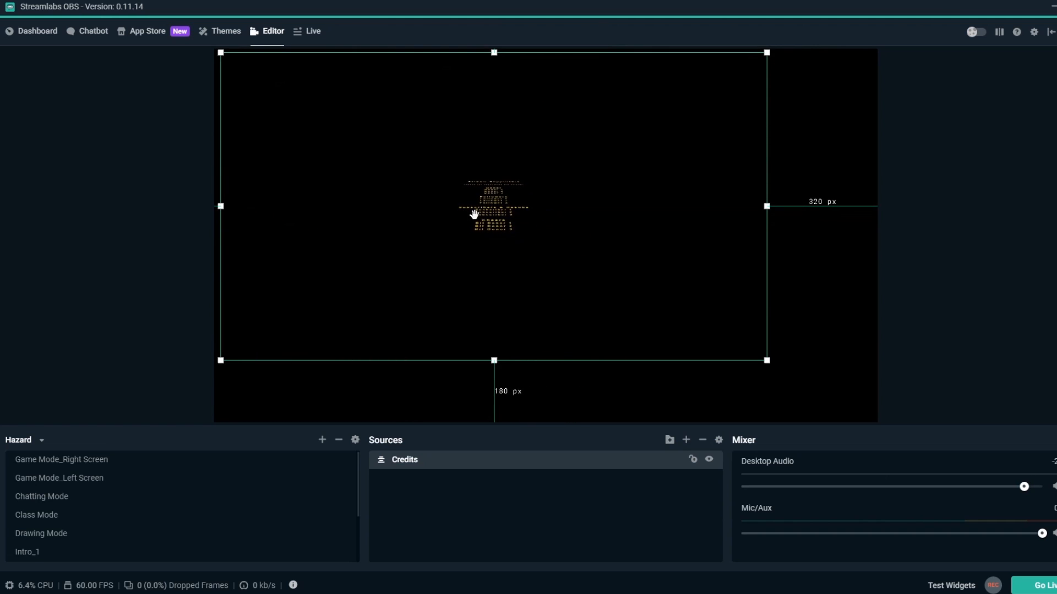
drag(493, 207, 549, 234)
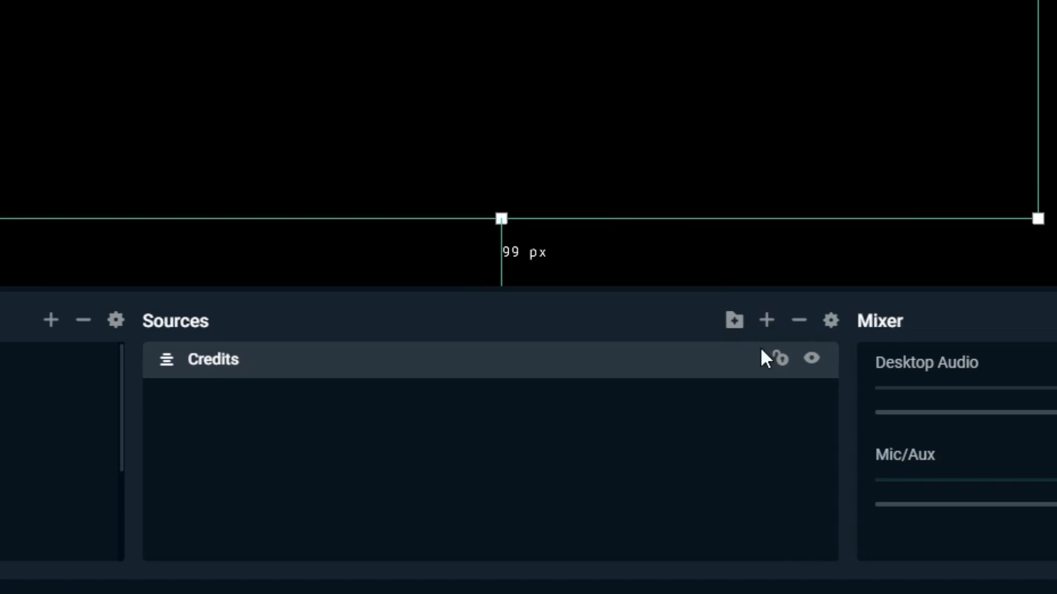
click(812, 359)
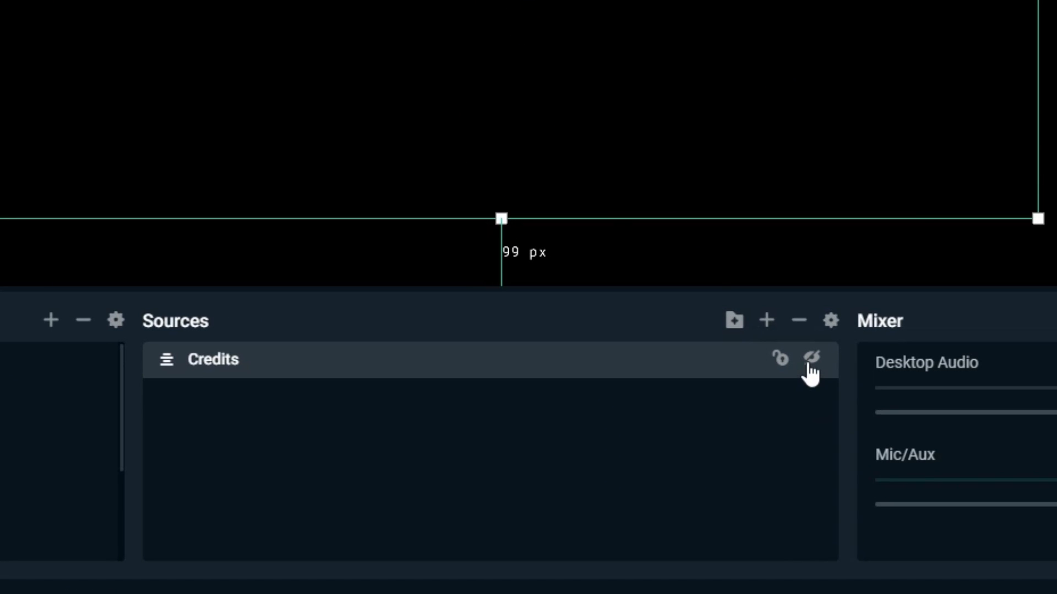
click(811, 358)
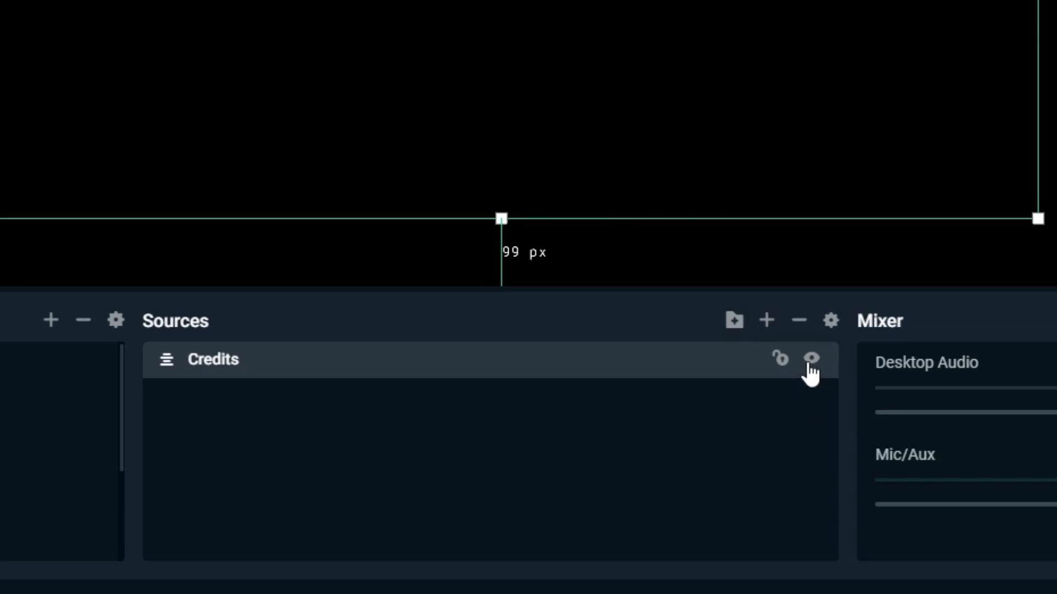